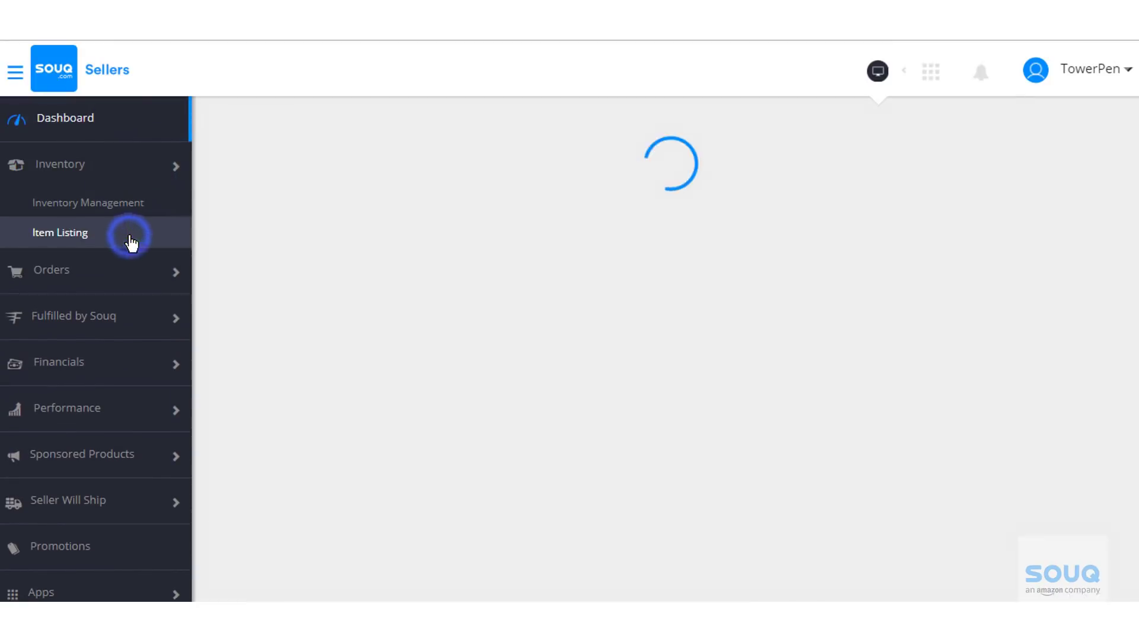
- Open Item Listing and browse the category tree to Computers, IT & Networking > Computer & Laptop Accessories
click(59, 232)
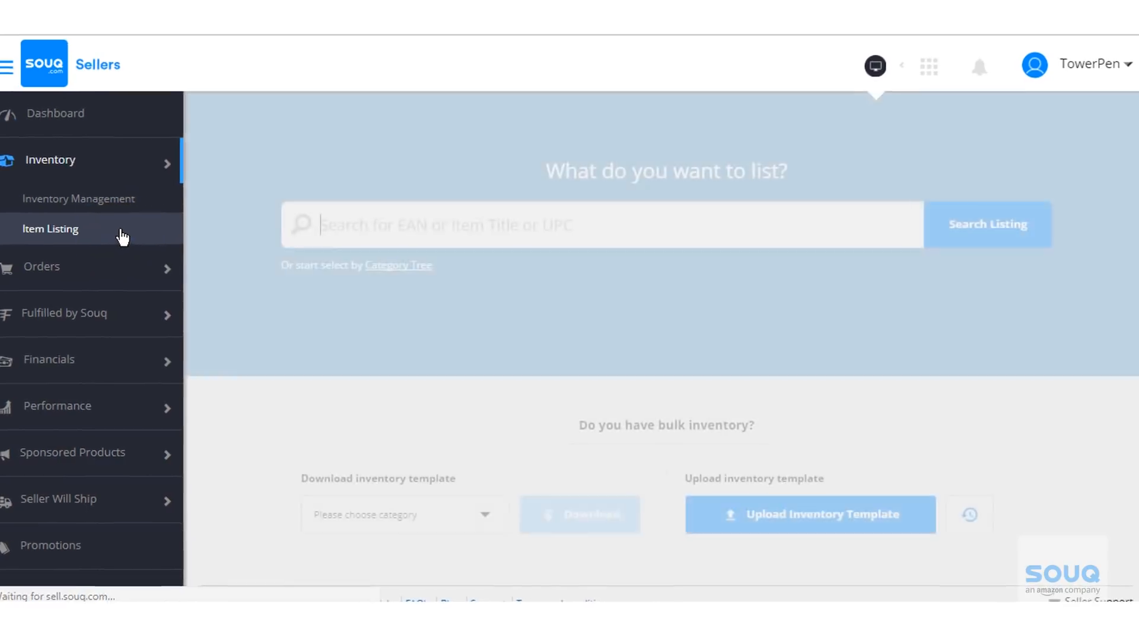
click(398, 265)
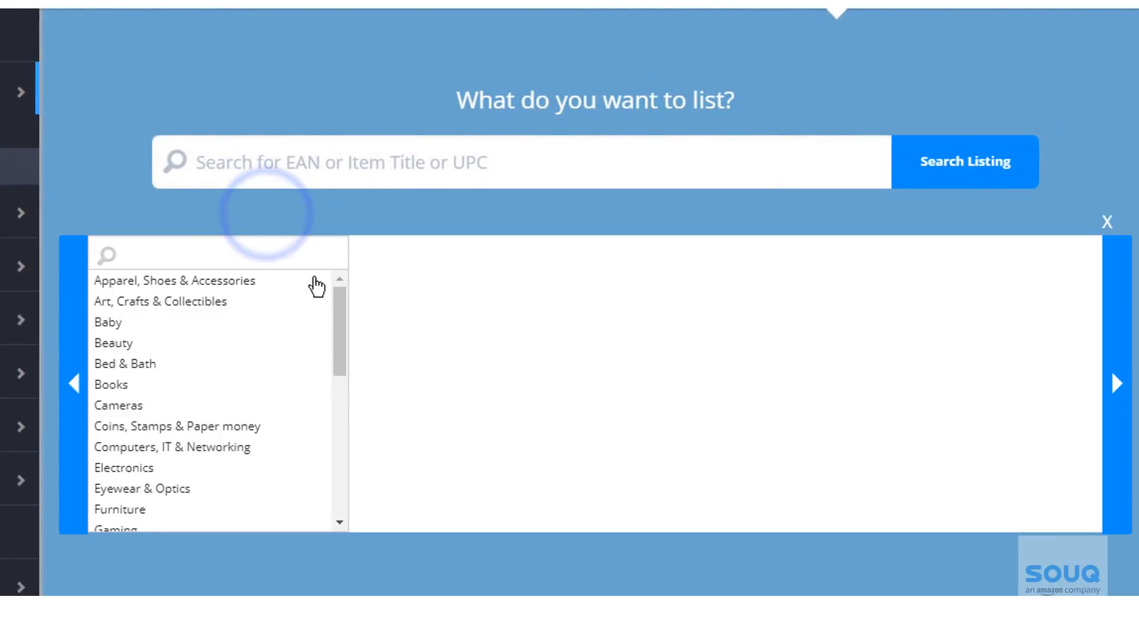
click(172, 447)
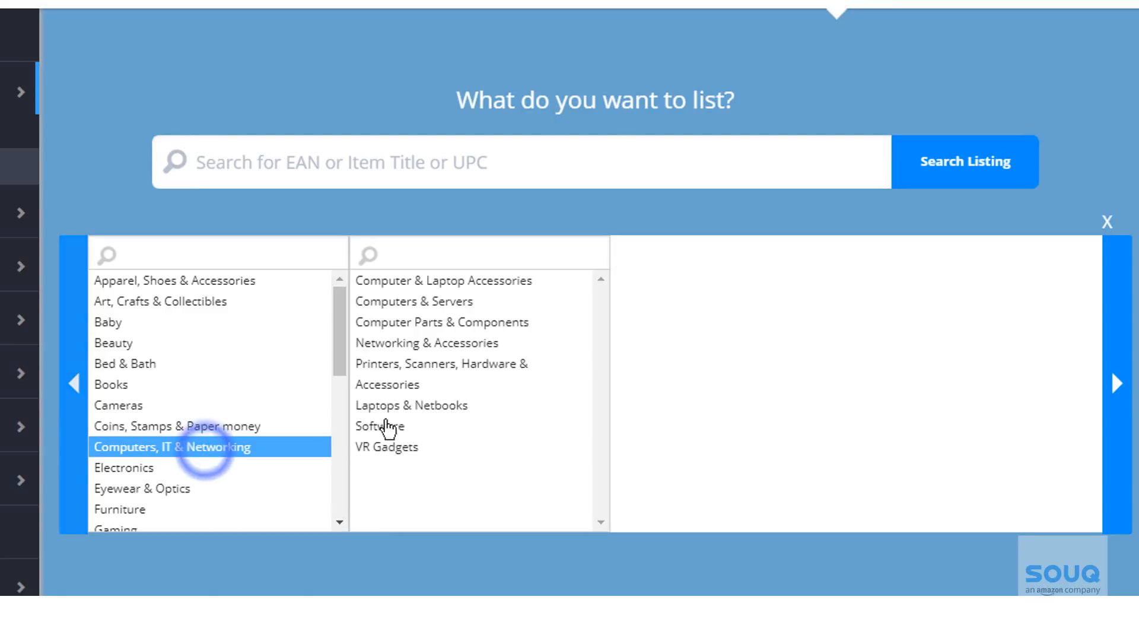
click(448, 281)
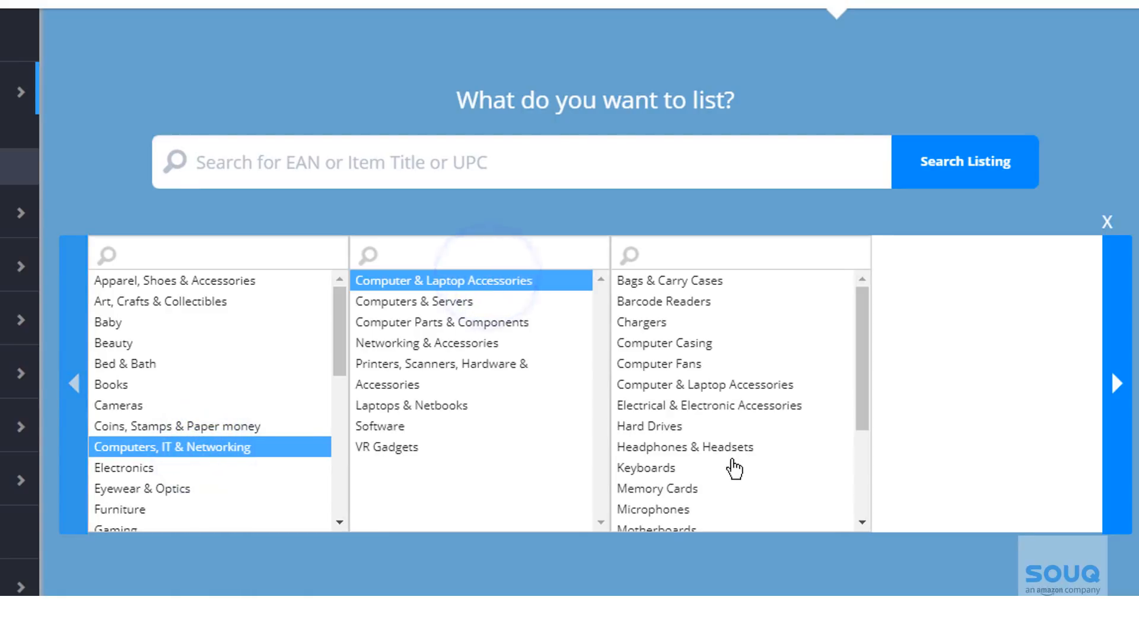
click(687, 446)
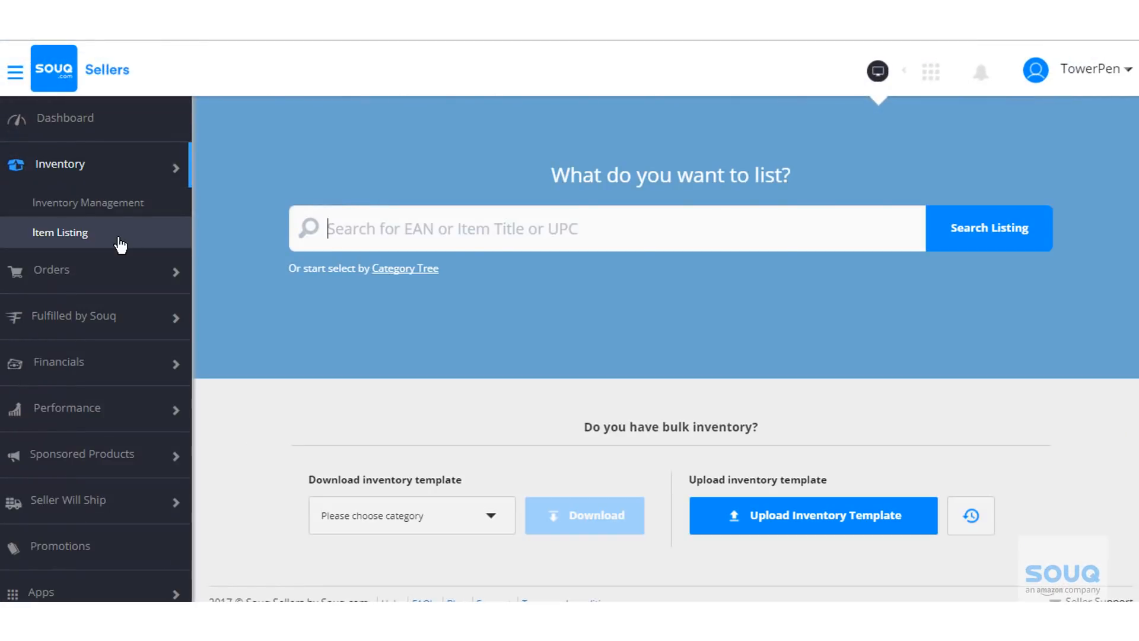
- Search the catalogue for 'headphone' and scroll through results, collapsing the brand filter
click(410, 243)
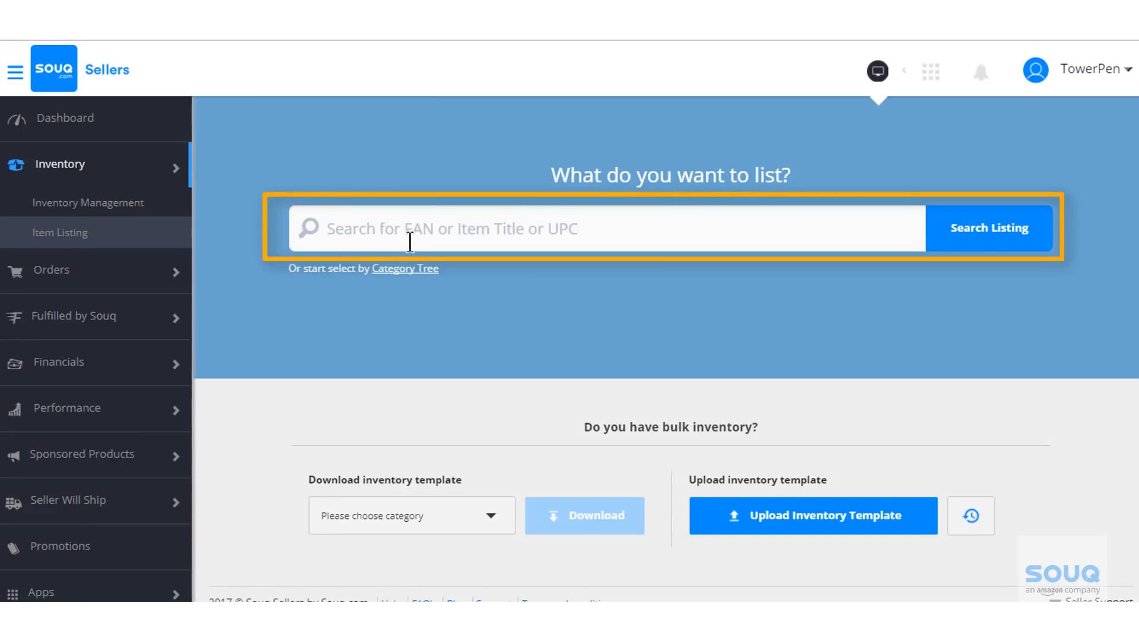
text(headphone)
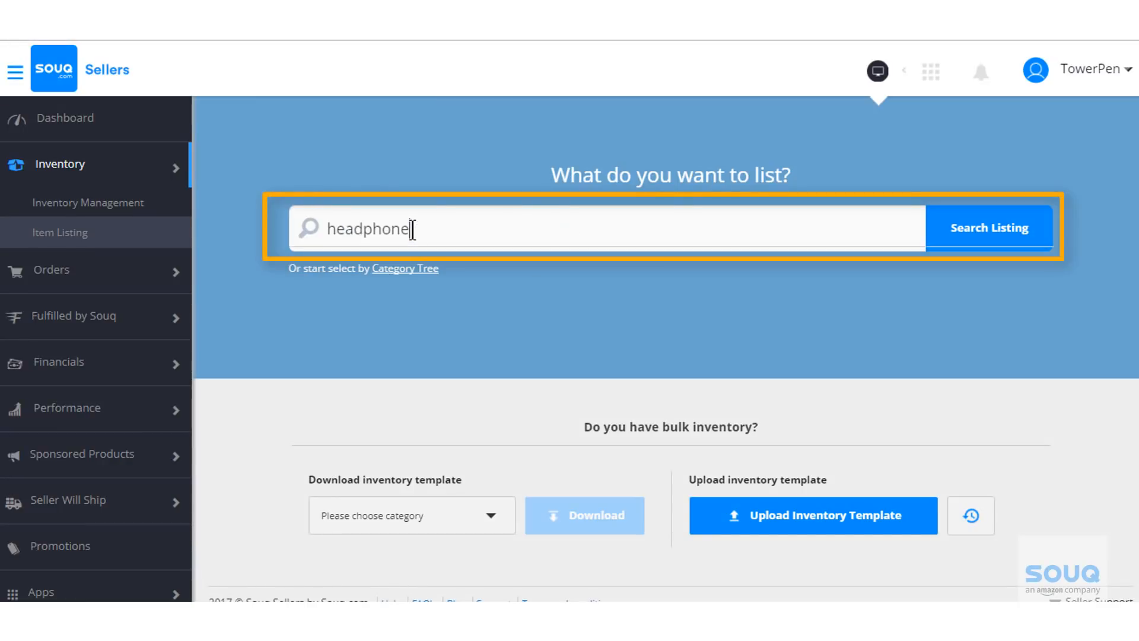
click(989, 227)
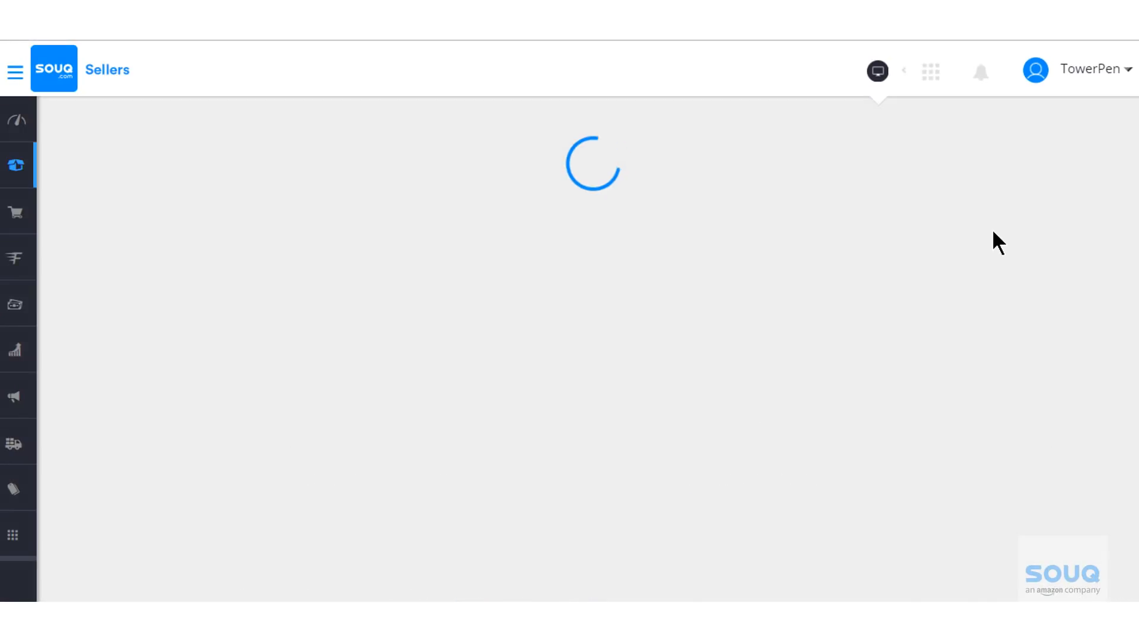
click(1062, 142)
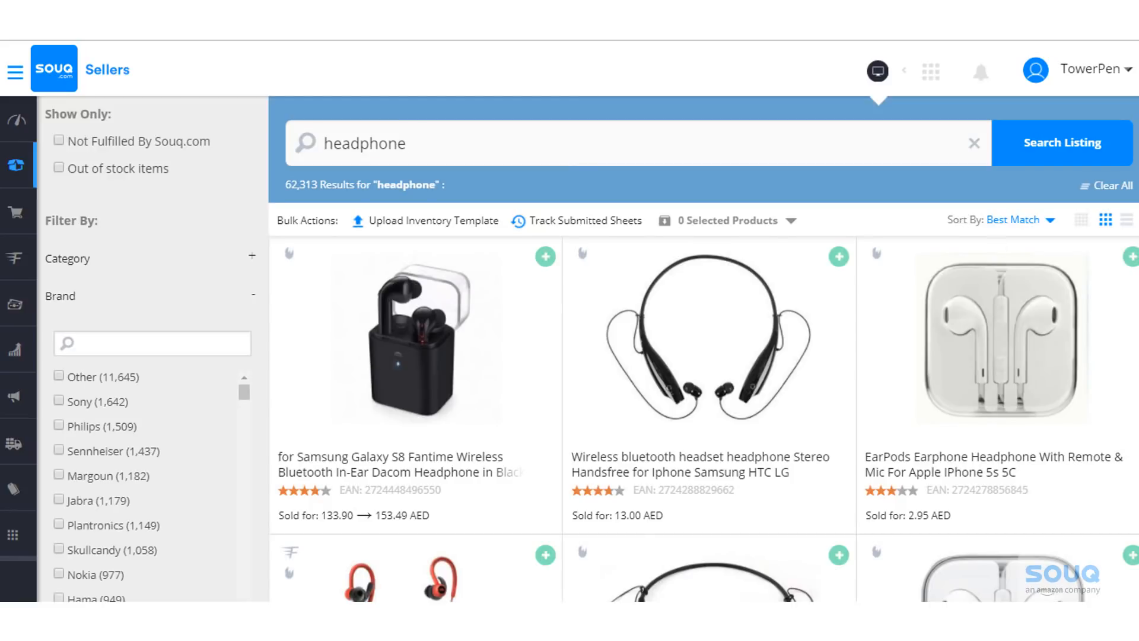
scroll(down, 3)
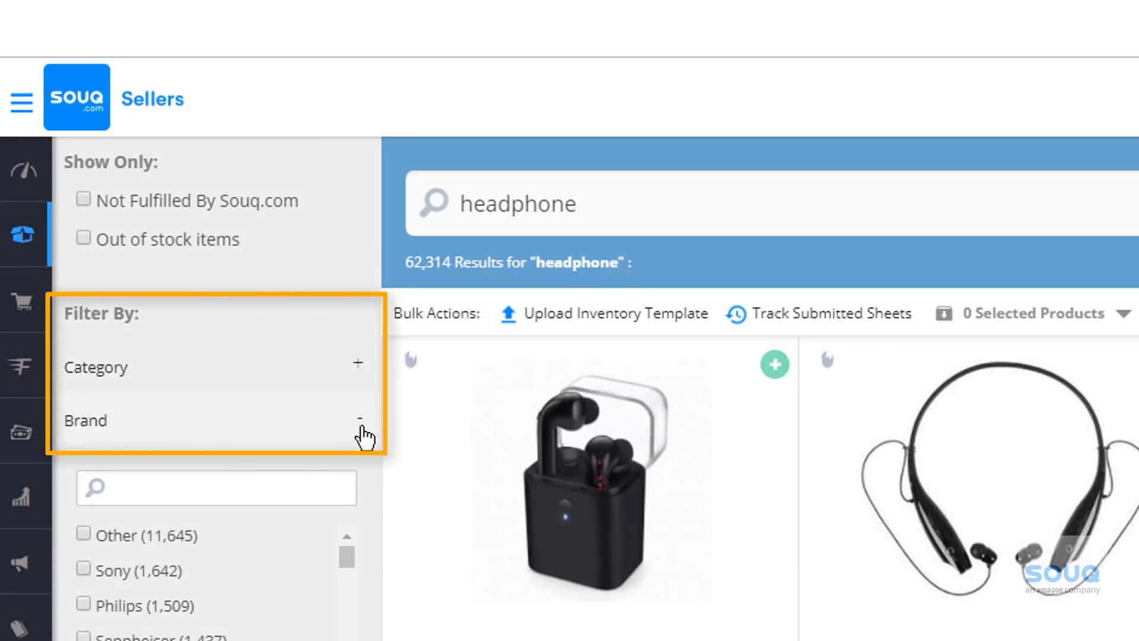
click(361, 364)
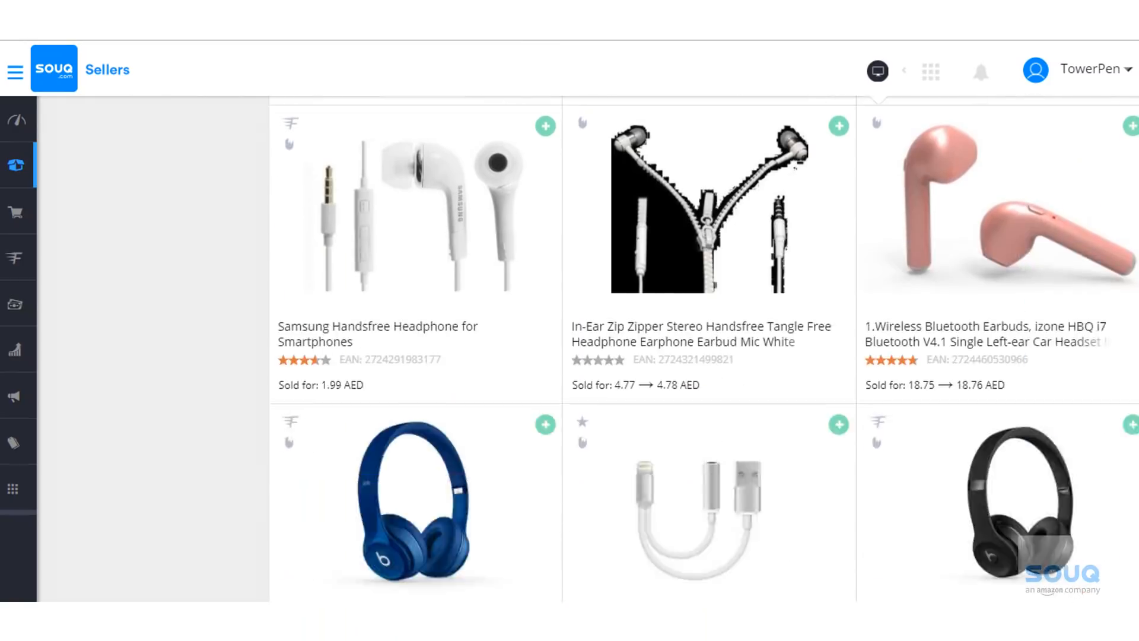
scroll(down, 3)
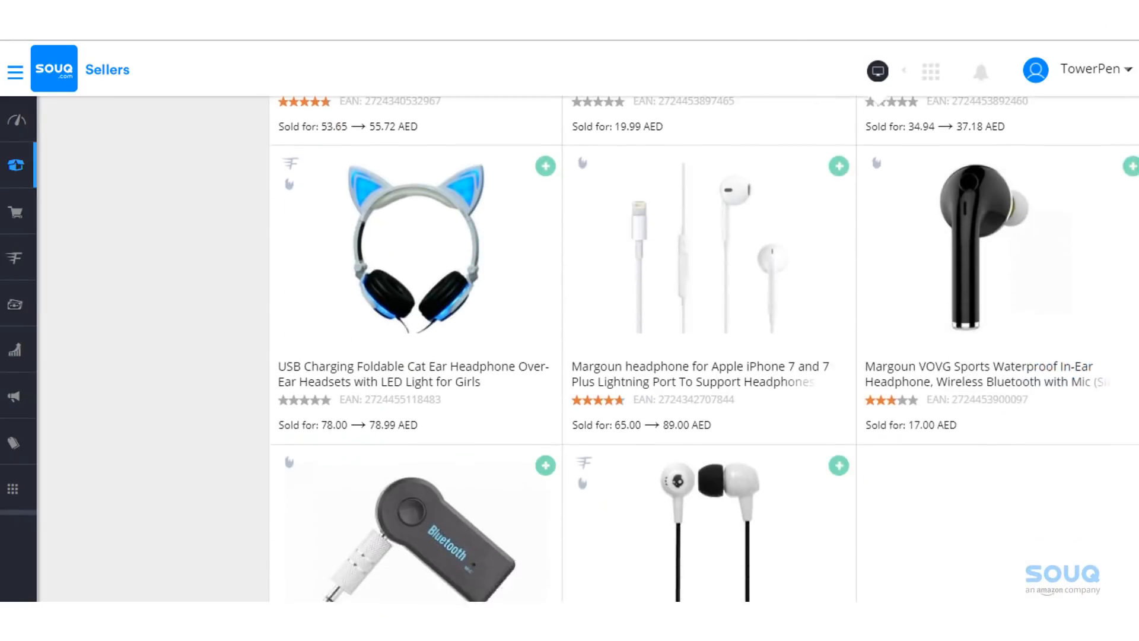
scroll(down, 3)
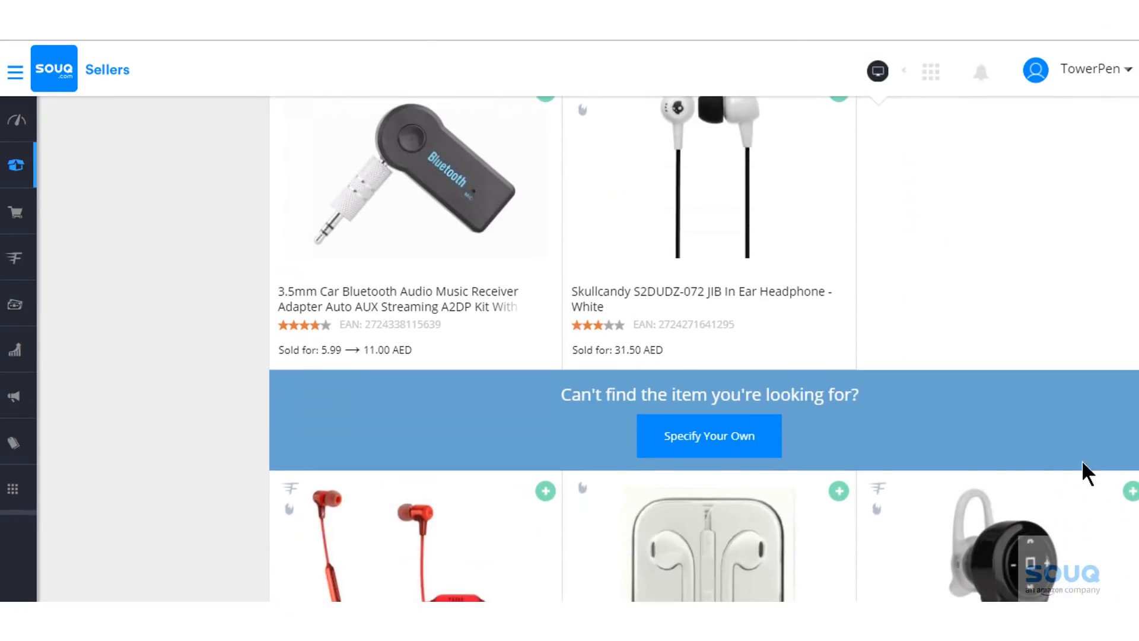
- Choose Specify Your Own and set the product type to Headphones & Headsets
click(705, 439)
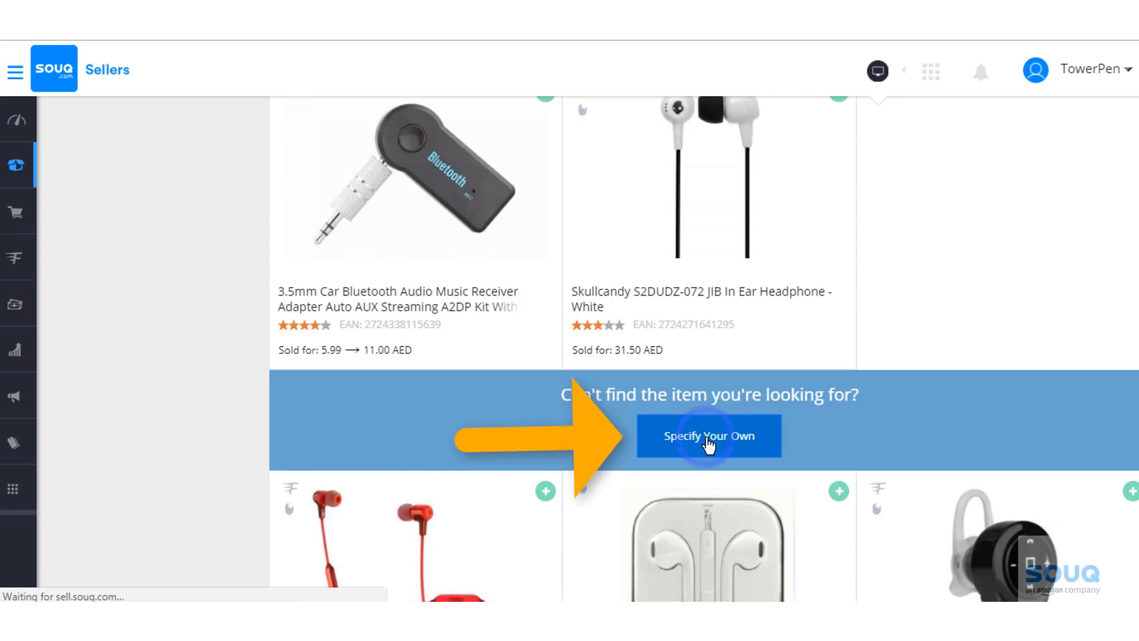
click(709, 436)
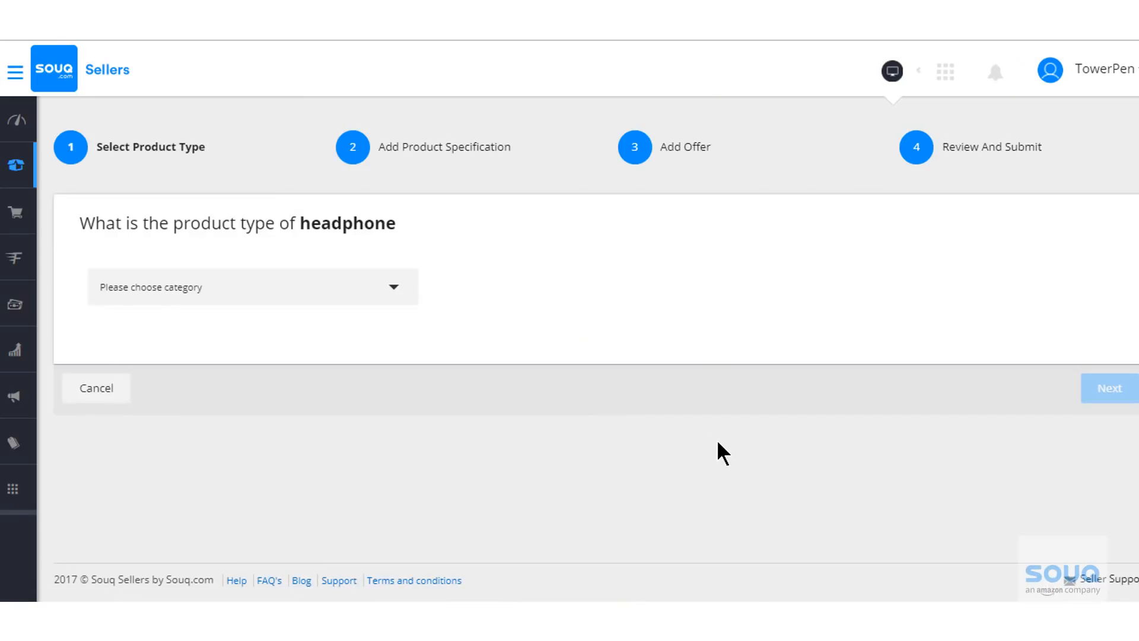
mouse_move(701, 448)
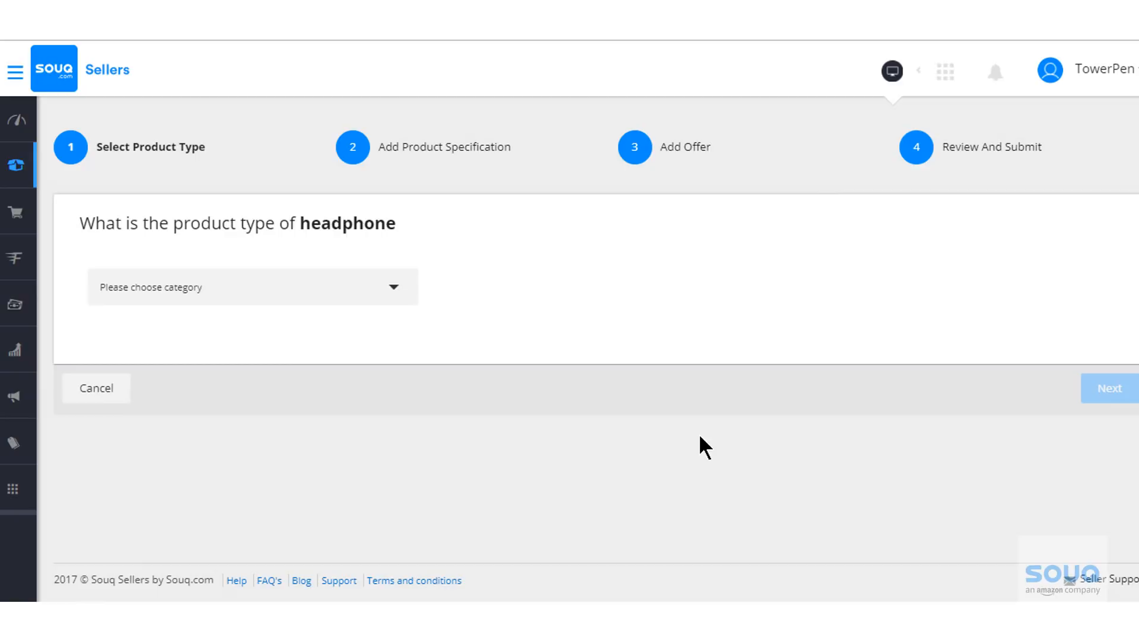
mouse_move(676, 463)
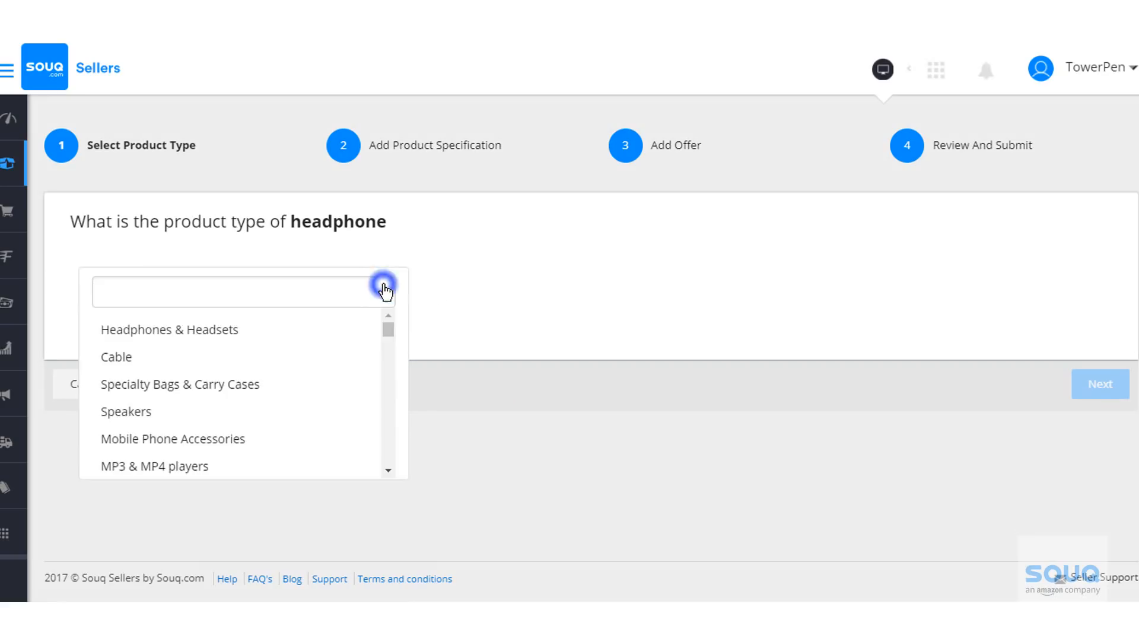
click(169, 329)
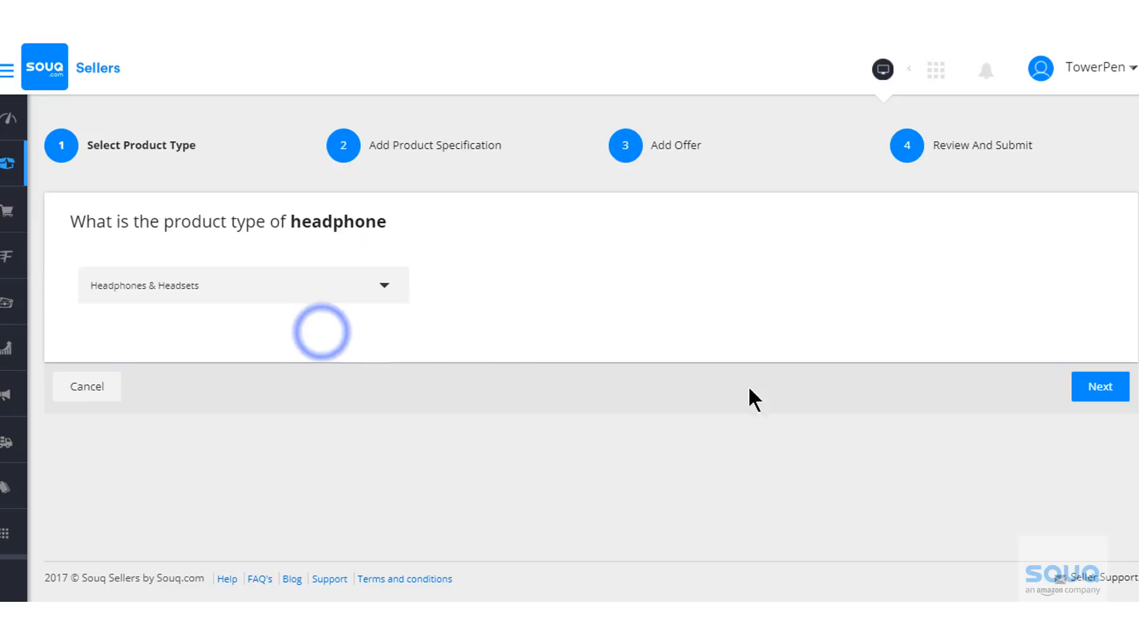
click(1100, 386)
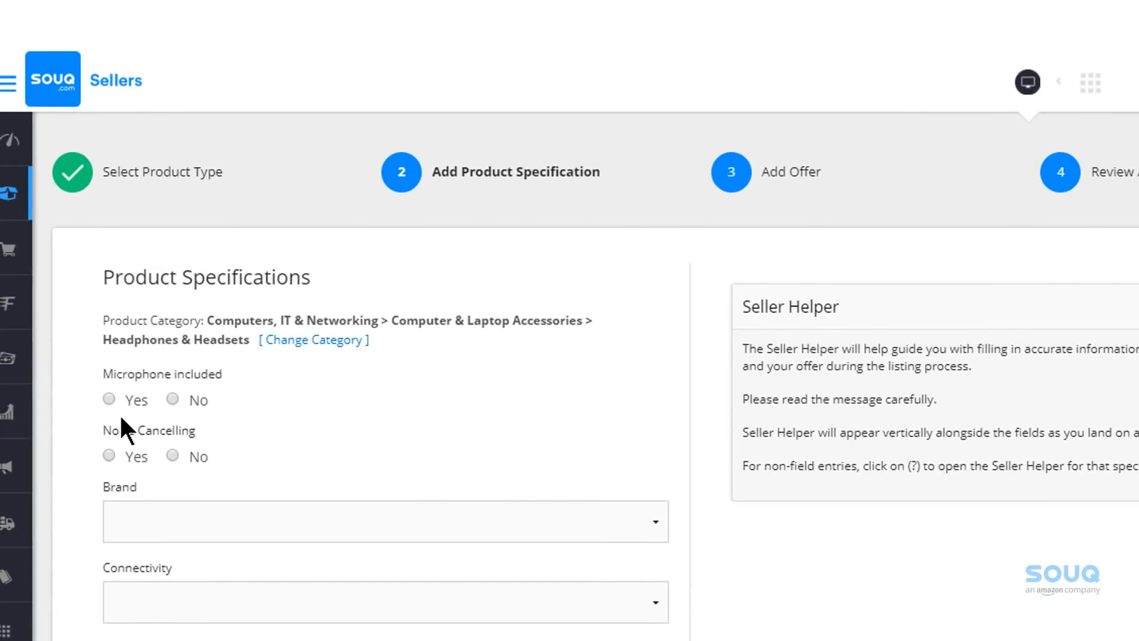
- Mark microphone included and noise cancelling, entering Sony with the brand set to Other
click(108, 456)
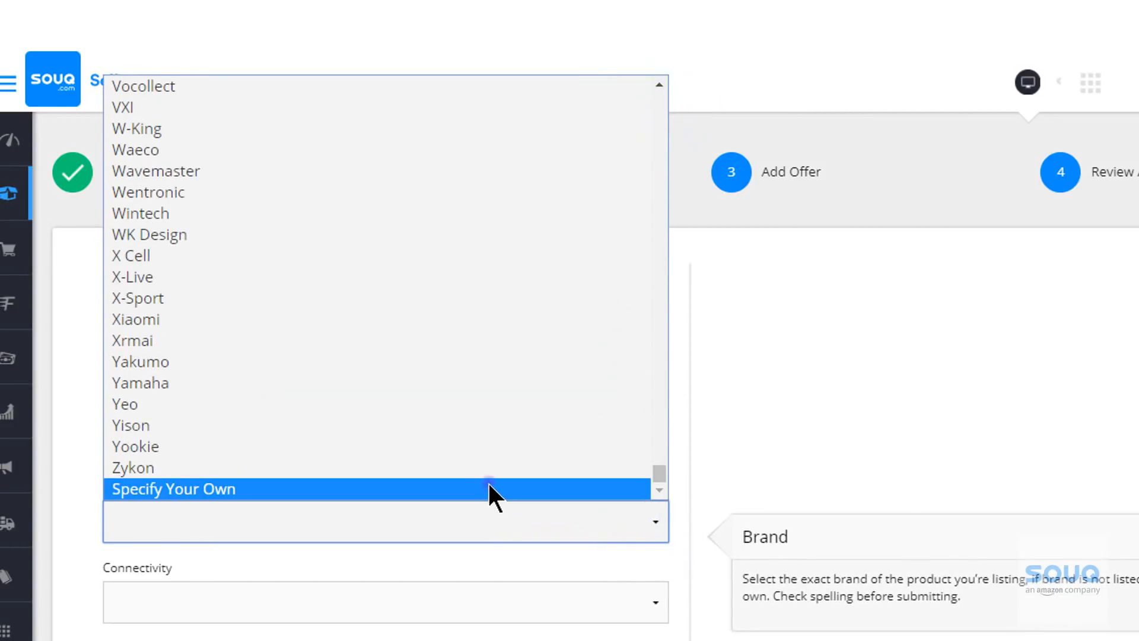
click(172, 488)
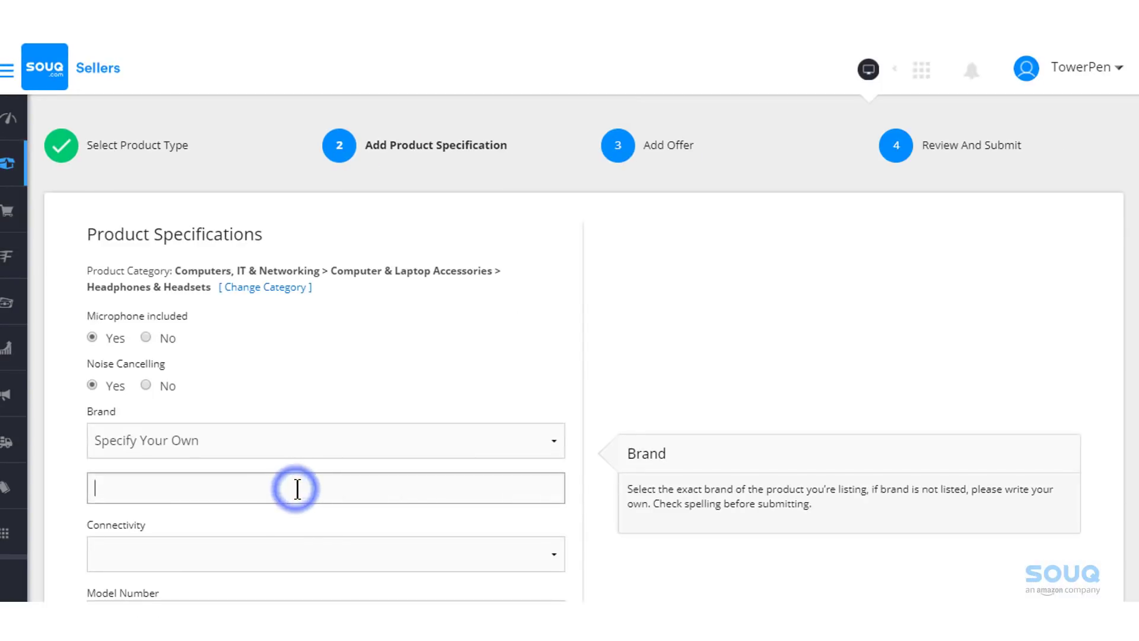
text(Sony)
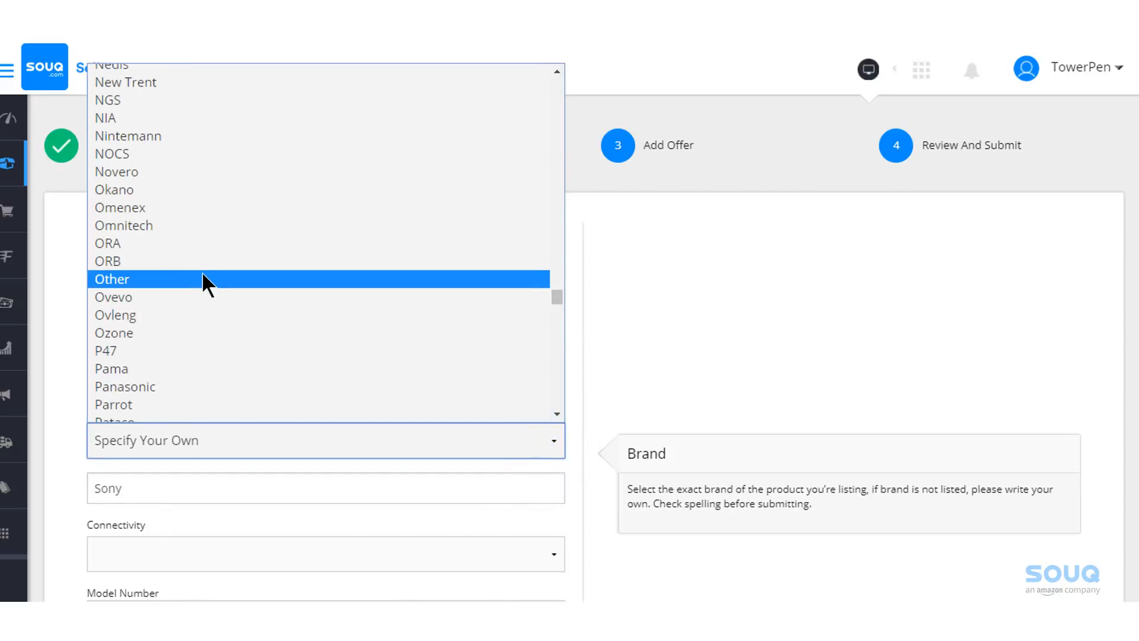
click(113, 279)
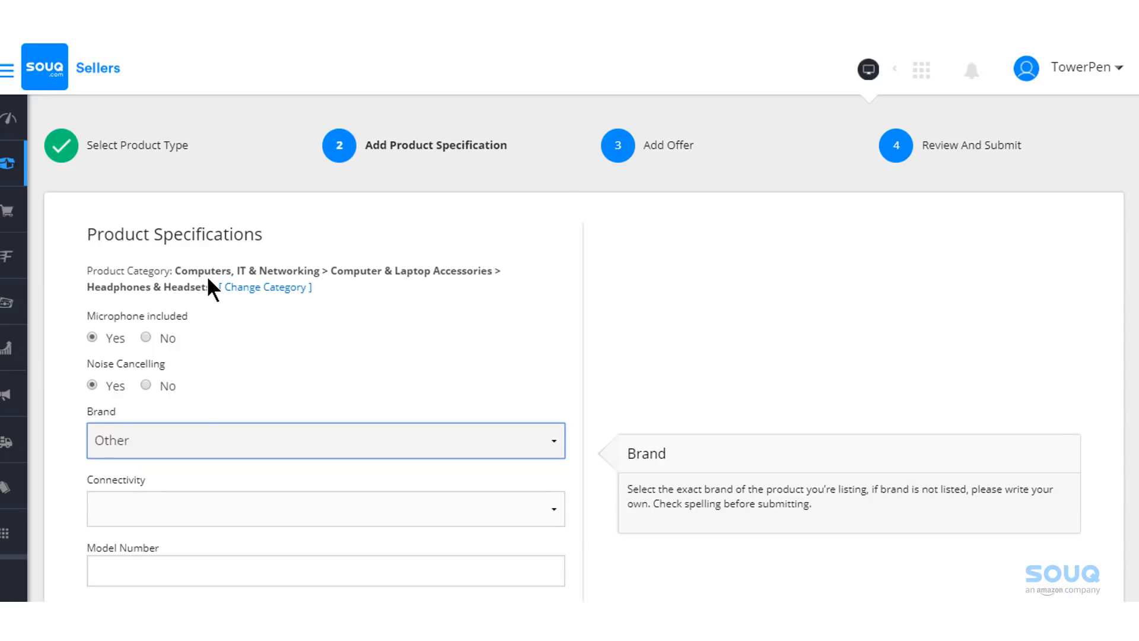
scroll(down, 3)
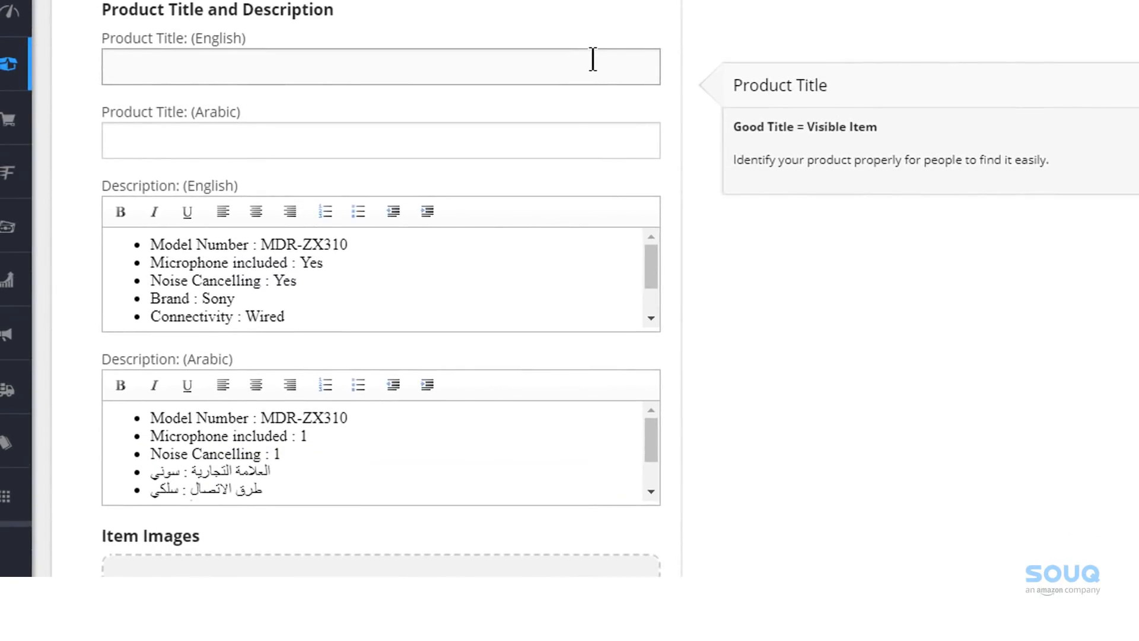
- Enter 'Sony MDR-ZX310 On Ear Headphones Black' as both English and Arabic product titles
text(Sony MDR-ZX310 On Ear Headphones Black)
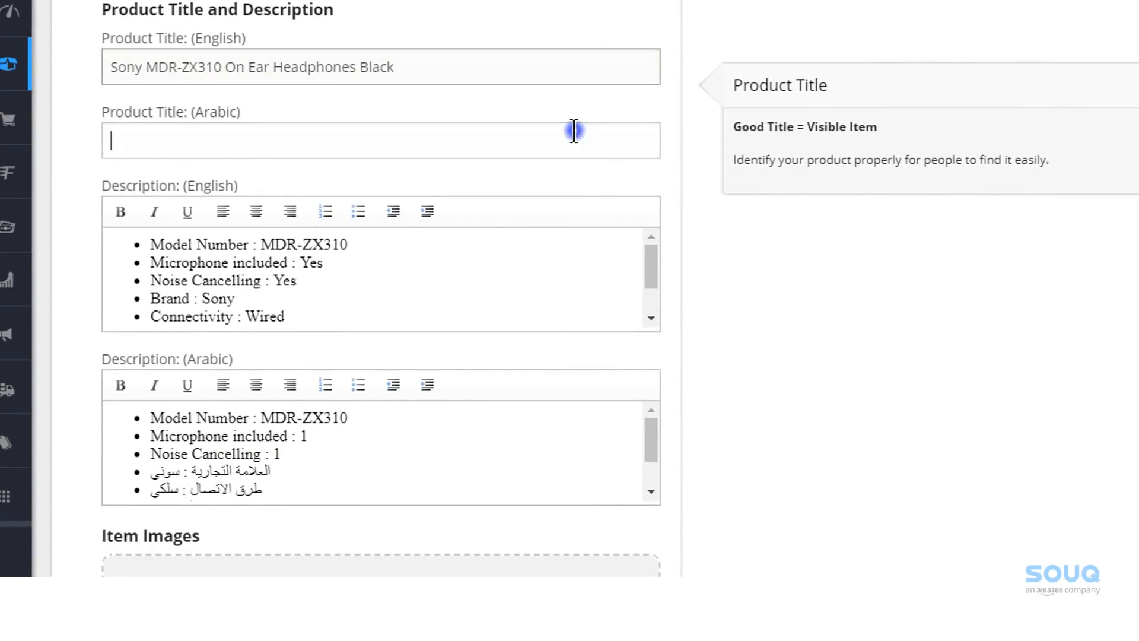
text(Sony MDR-ZX310 On Ear Headphones Black)
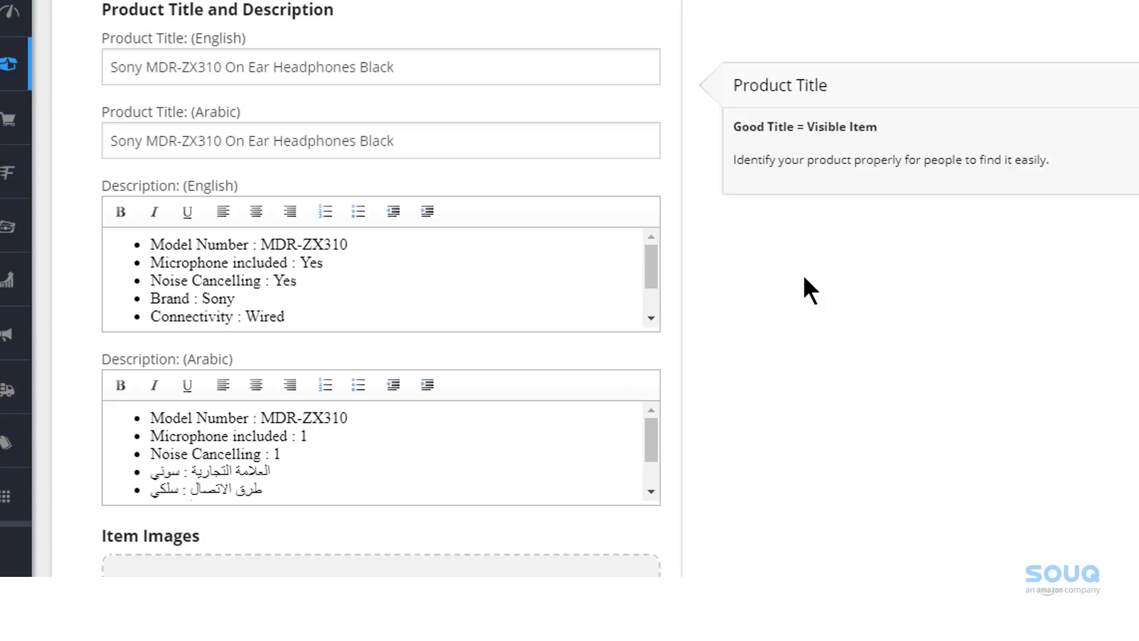
mouse_move(774, 292)
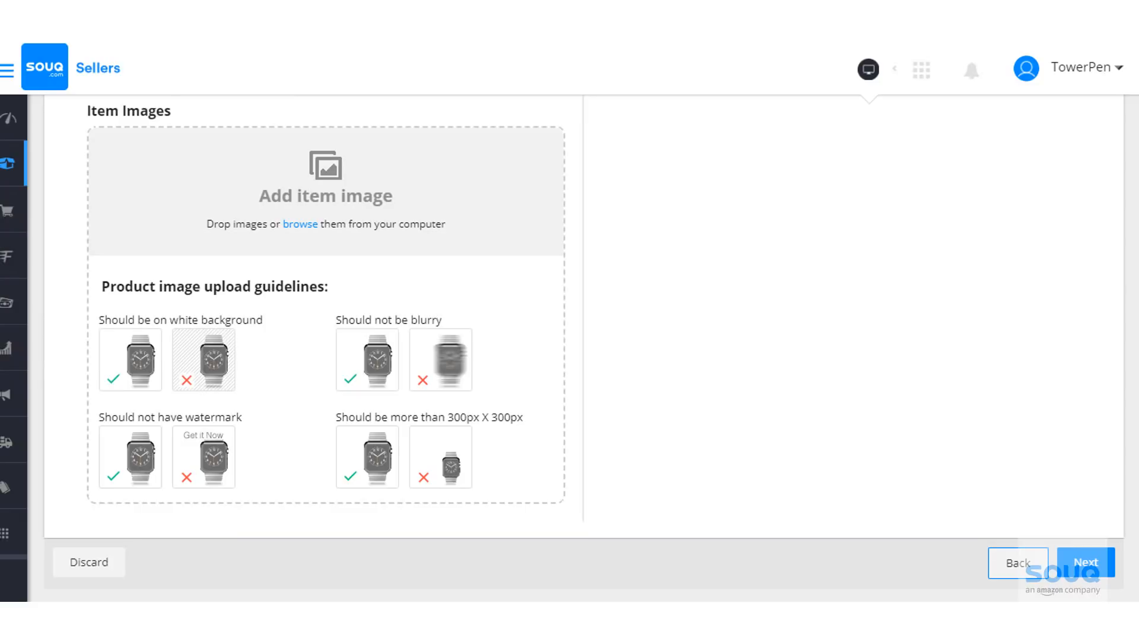
- Upload three headphone photos as item images and proceed to offer details
click(299, 224)
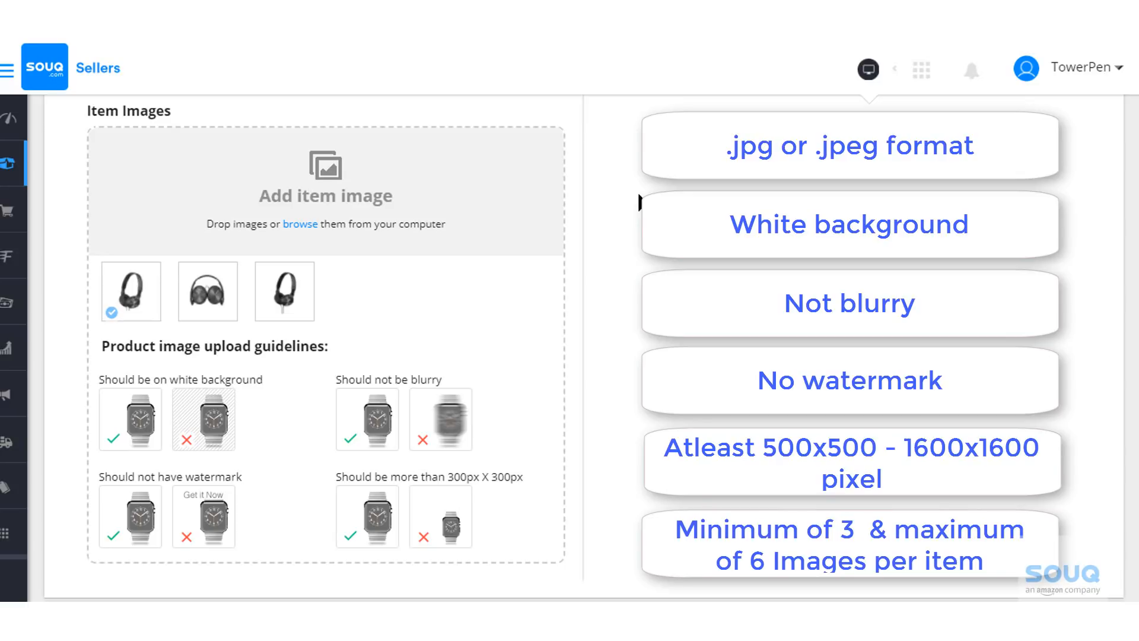
scroll(down, 3)
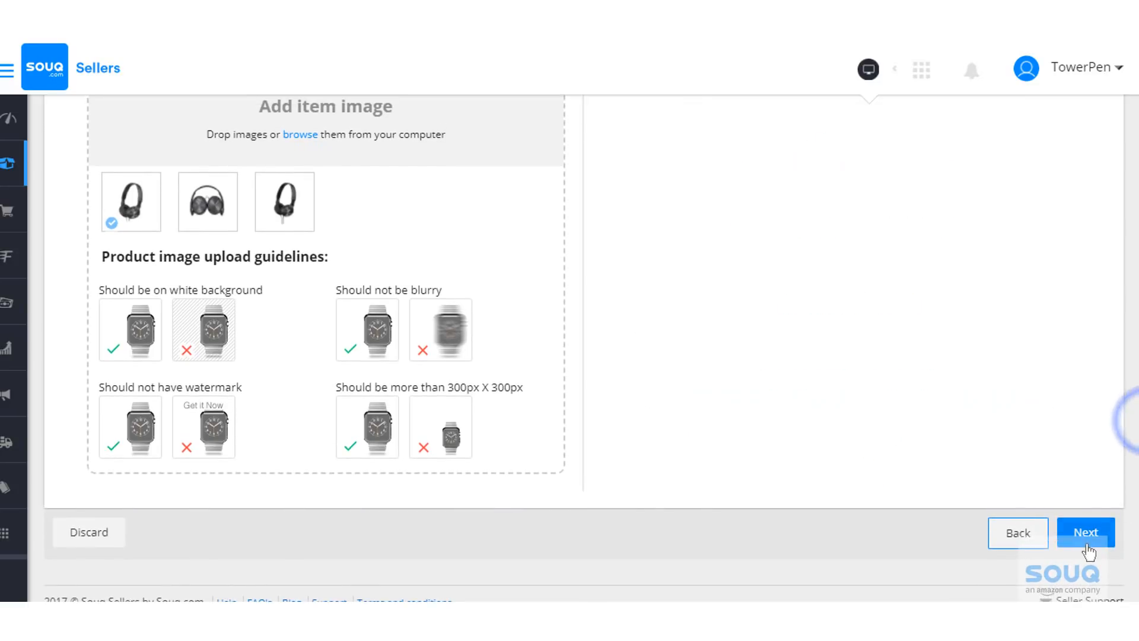
click(1085, 532)
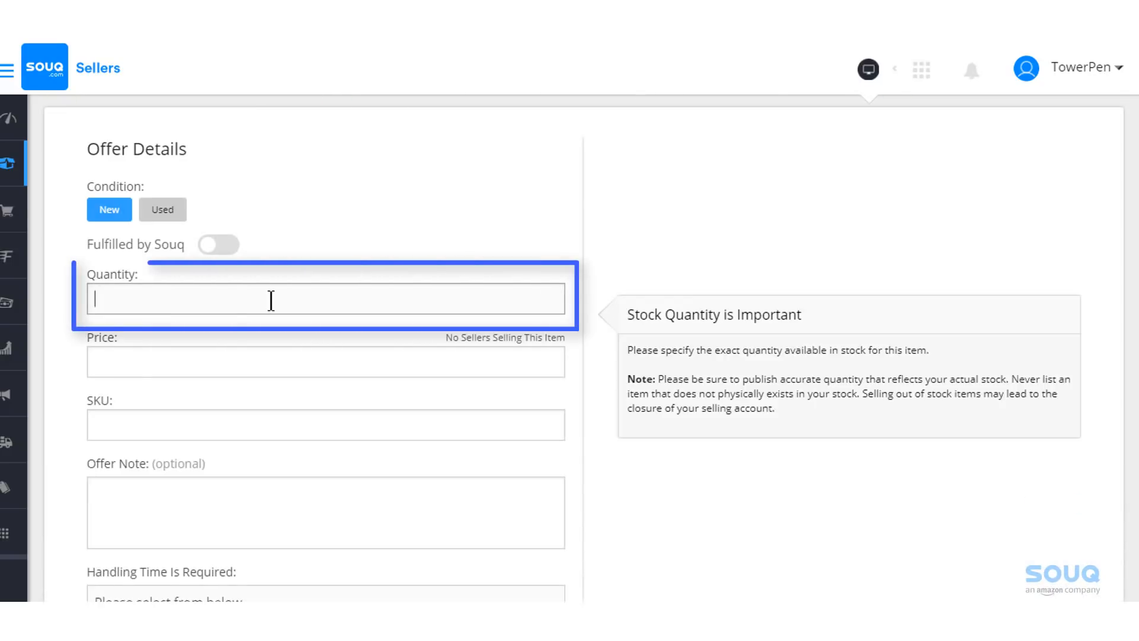
- Enter quantity 100 and price 250 for the offer
text(100)
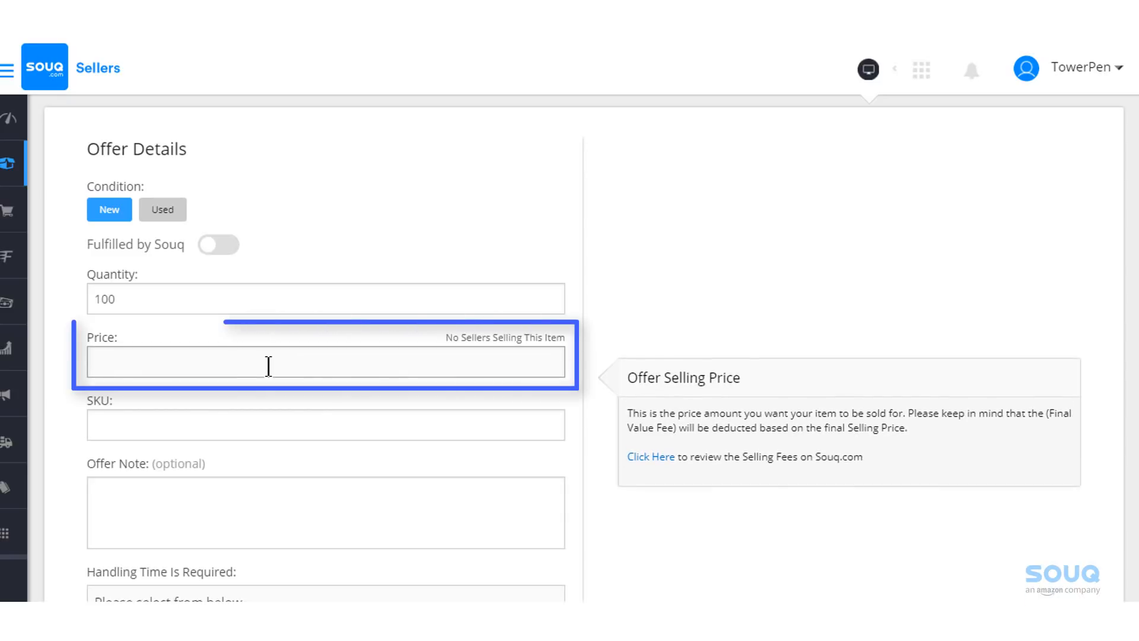
text(250)
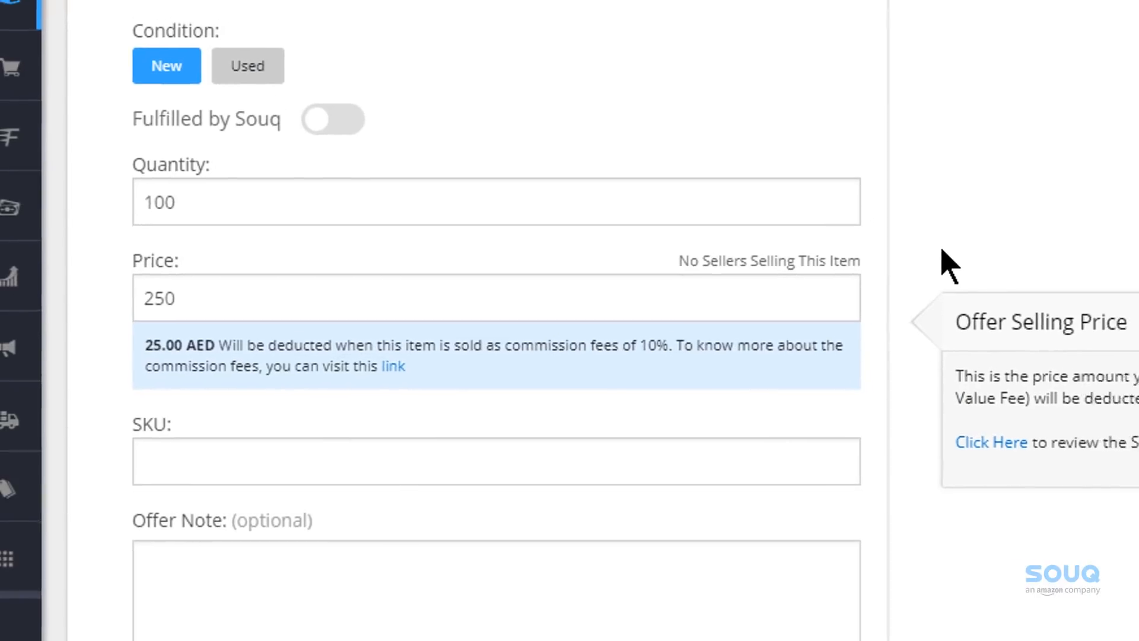
- Enter Sny0124 as the offer's SKU
click(220, 477)
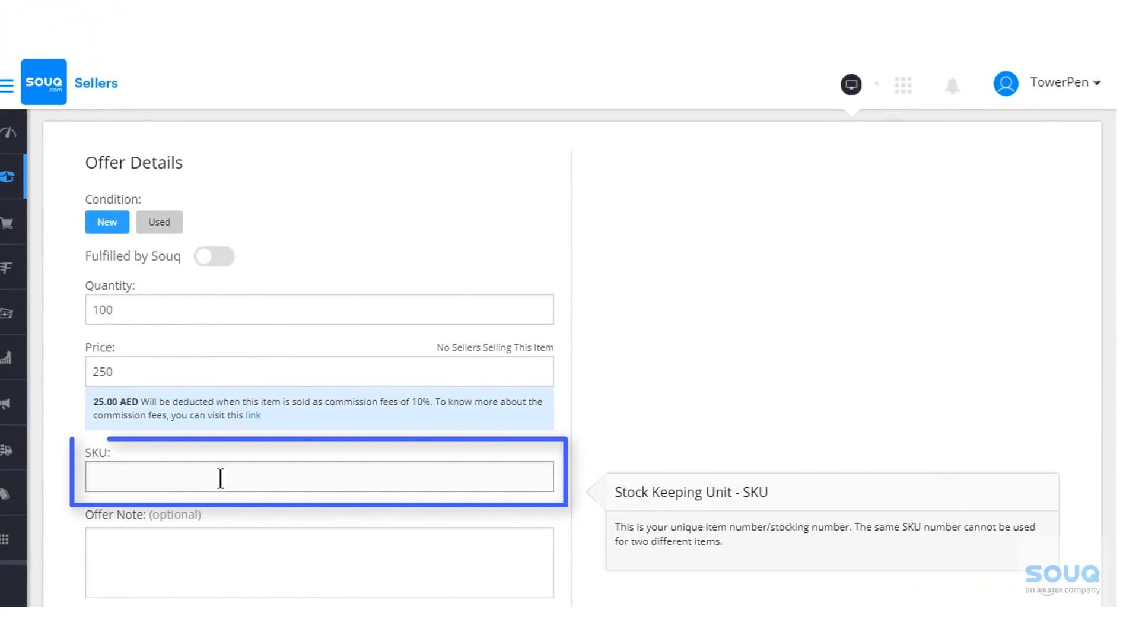
text(Sny)
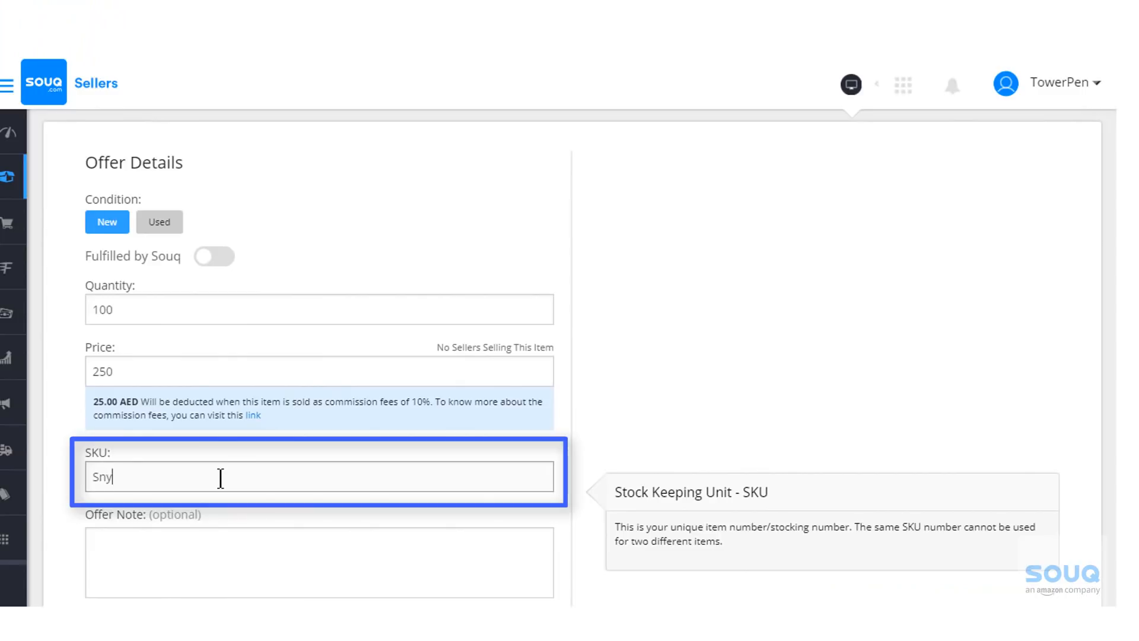
text(0124)
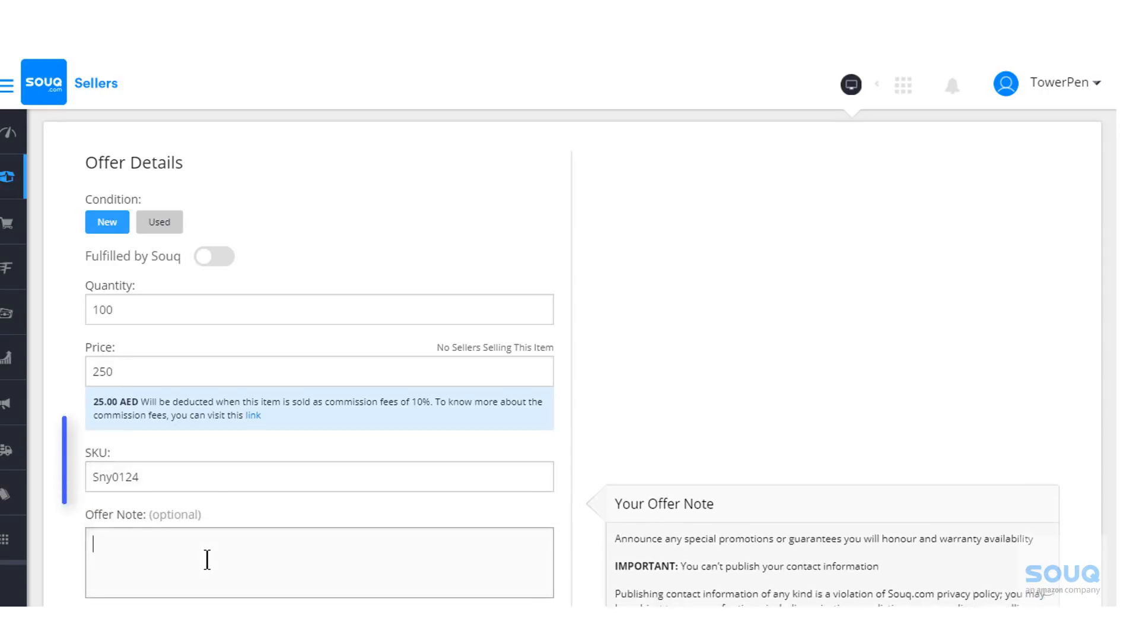
scroll(down, 3)
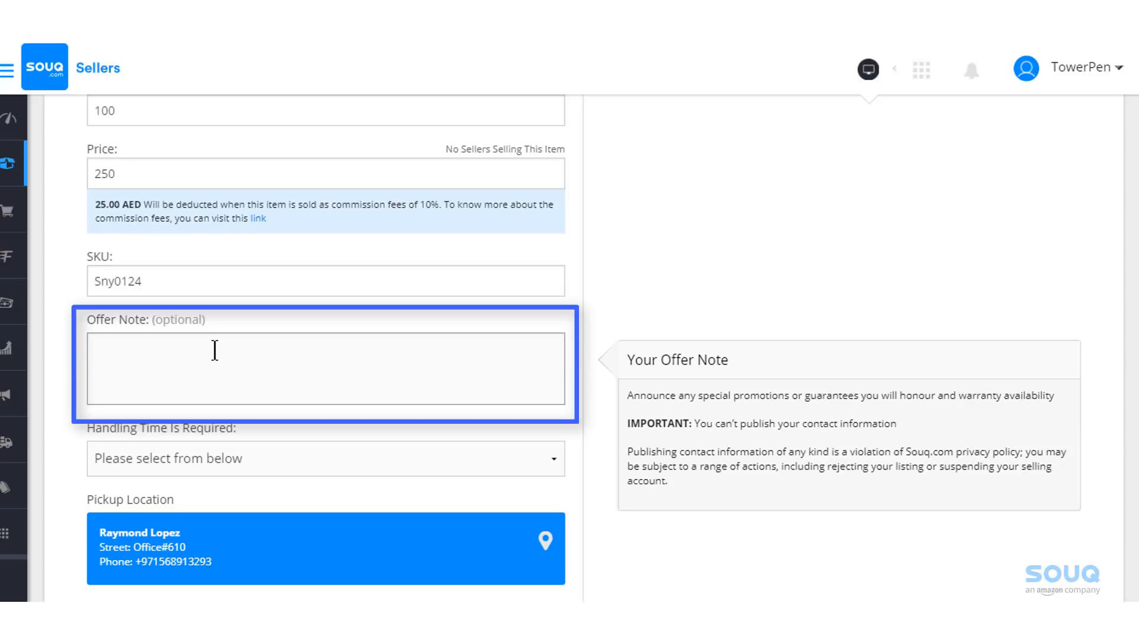
- Write '1 Year Brand Warranty' as the offer note
text(1 Year Brand Warranty)
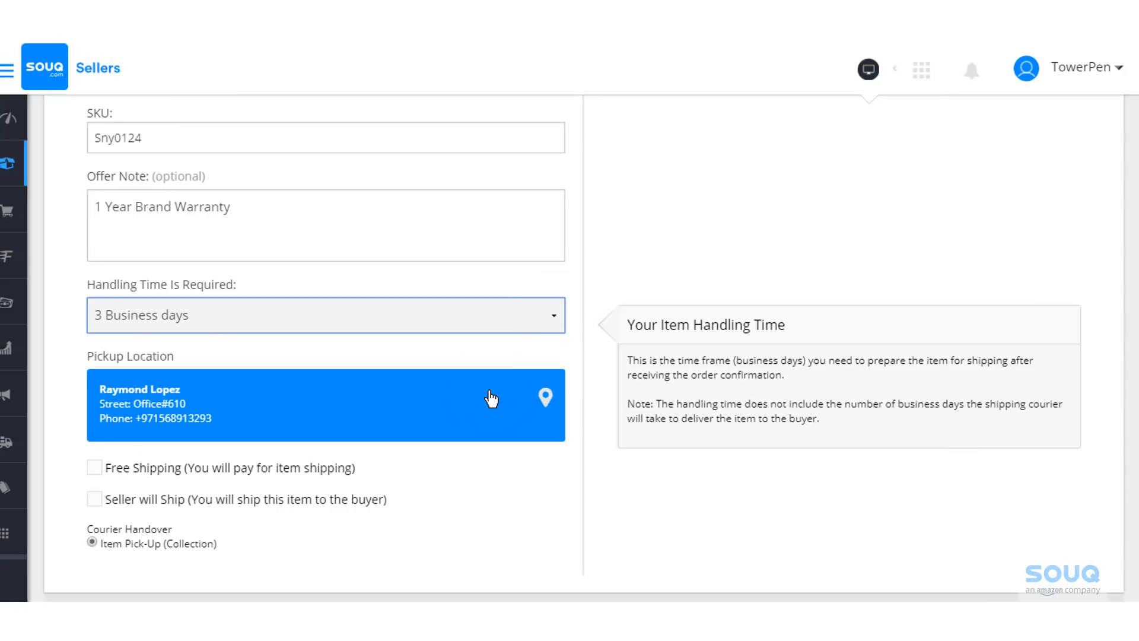
mouse_move(116, 486)
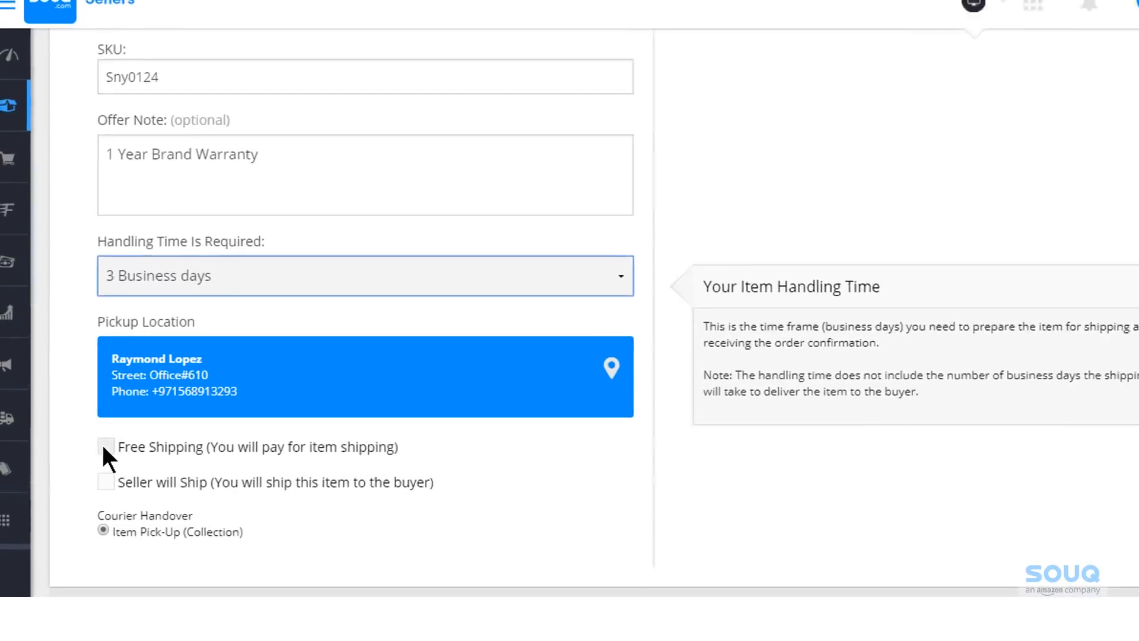
- Tick the Free Shipping checkbox for the headphone offer
click(106, 447)
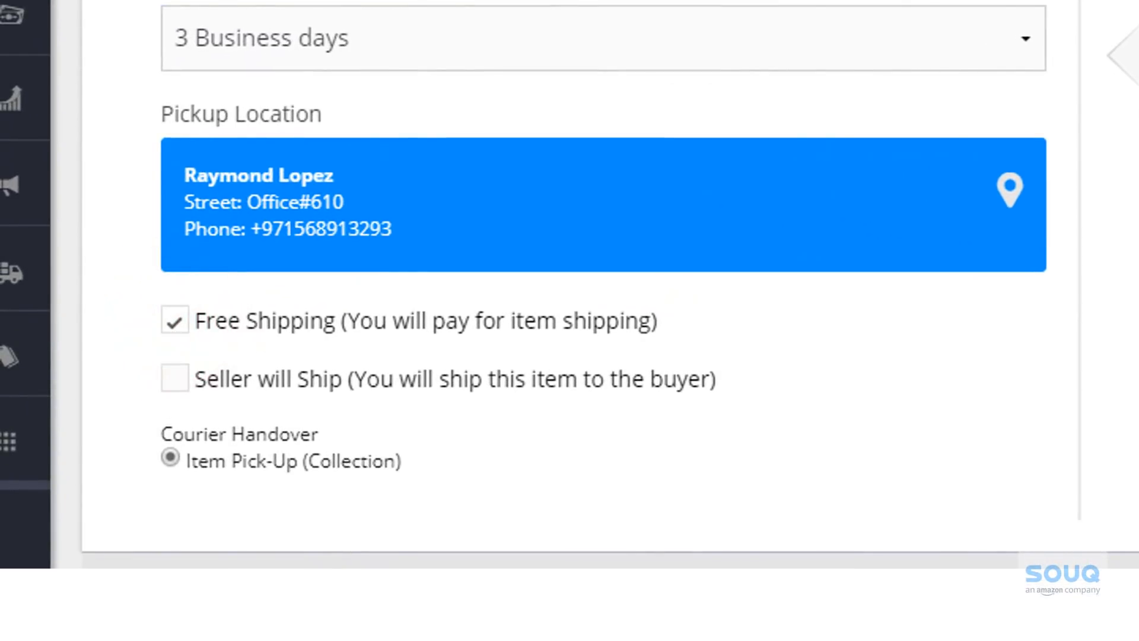
scroll(down, 3)
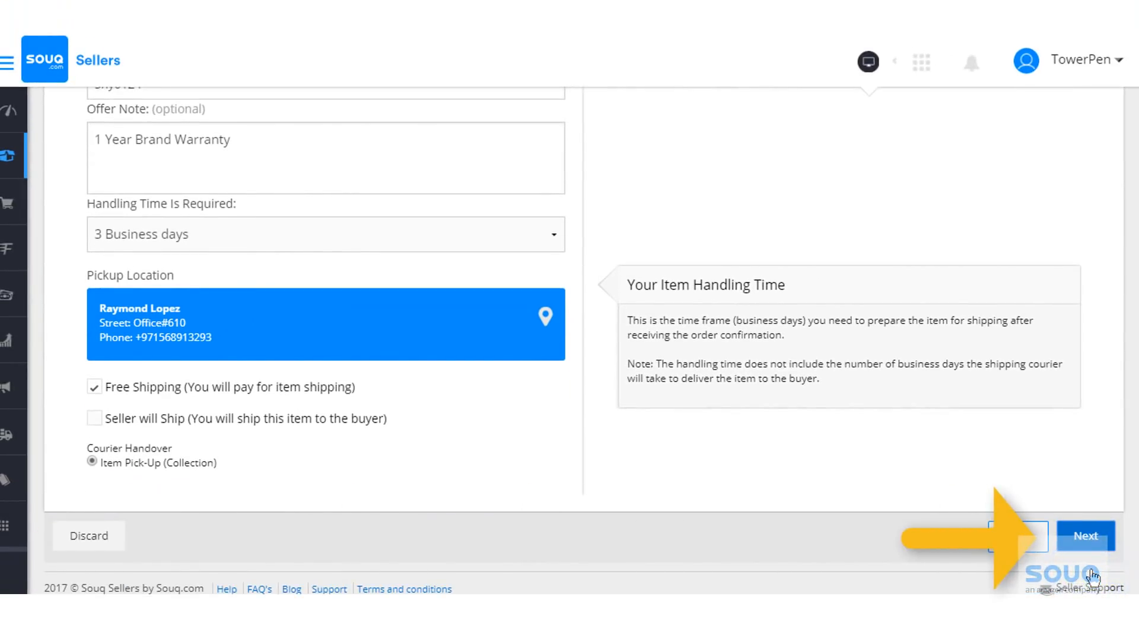
- Review the Sony MDR-ZX310 headphone listing and submit it
click(1087, 535)
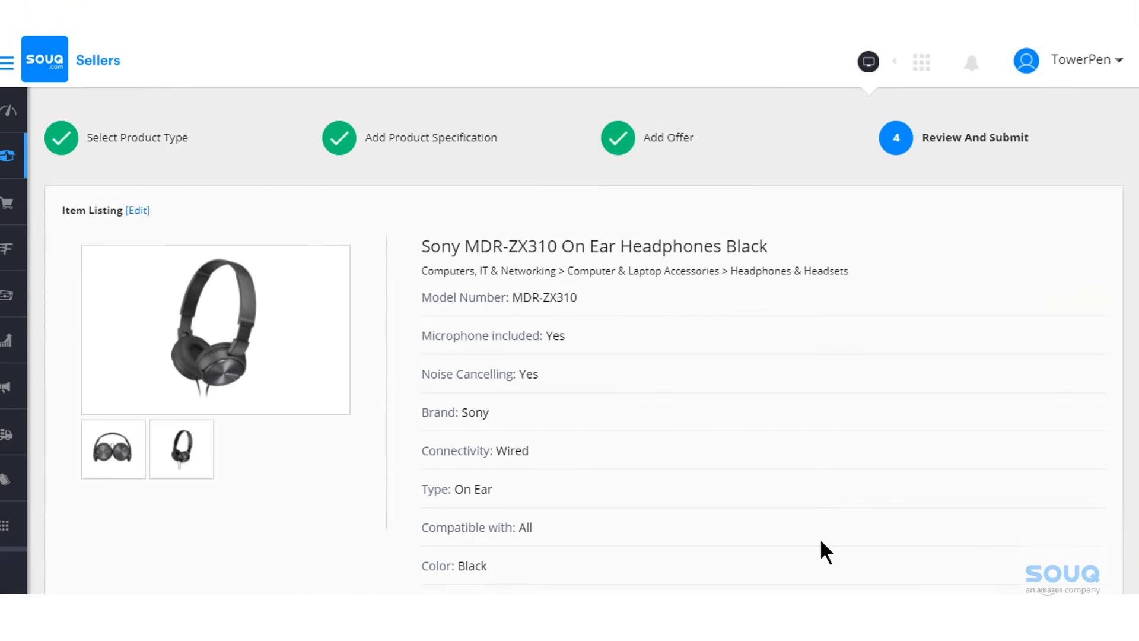
scroll(down, 3)
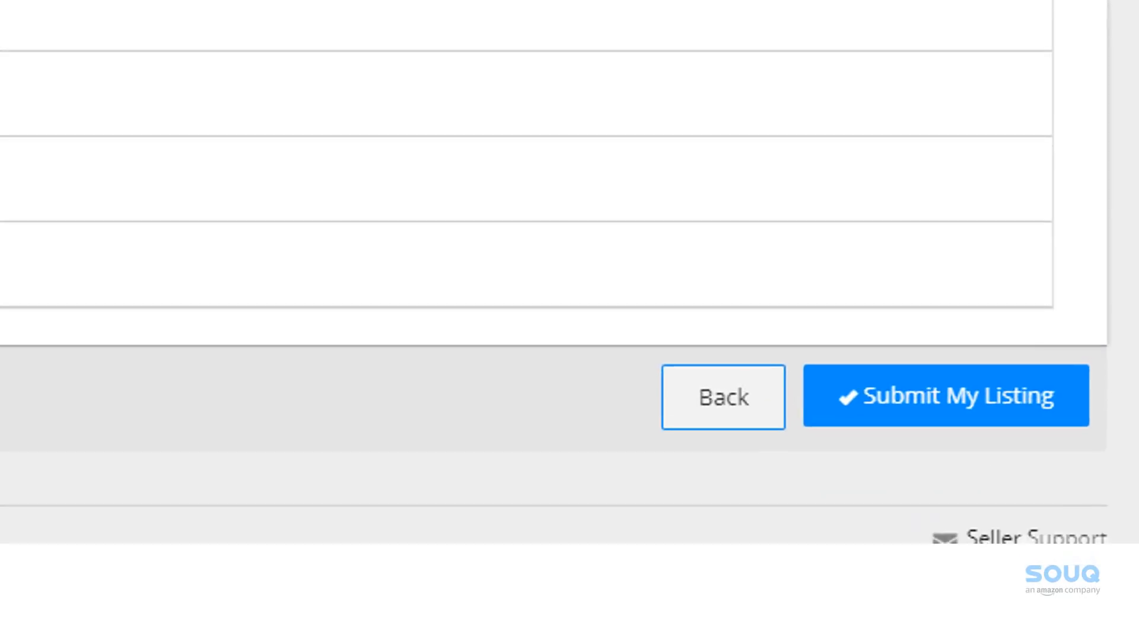
click(945, 396)
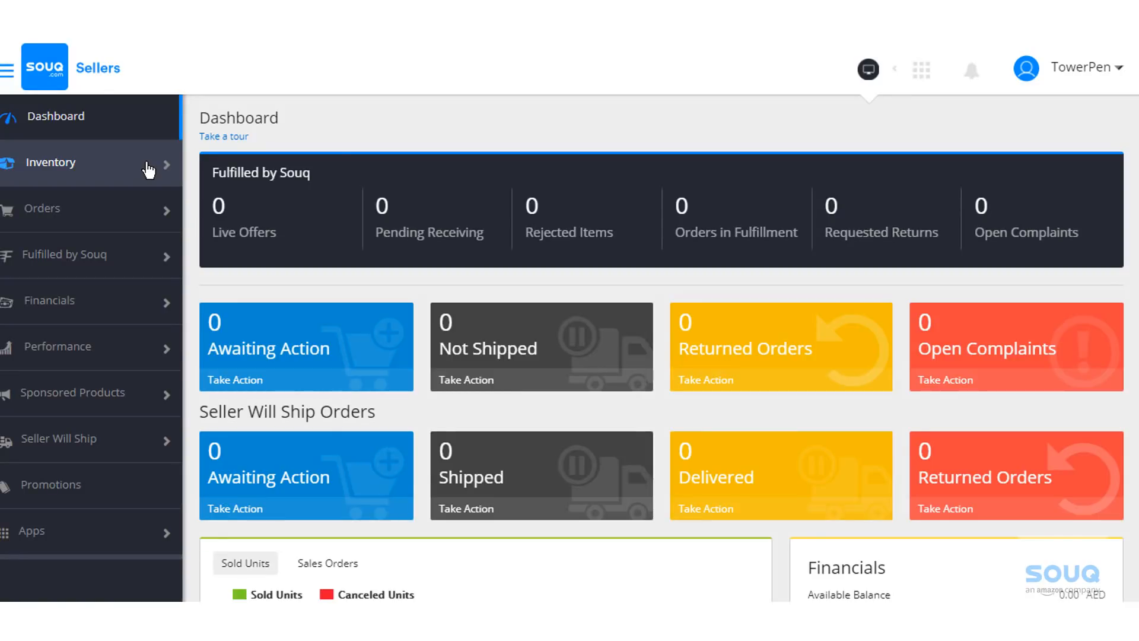
- View Inventory Management's Pending Review tab showing the Sony MDR-ZX310 headphones at 250, quantity 100
click(51, 163)
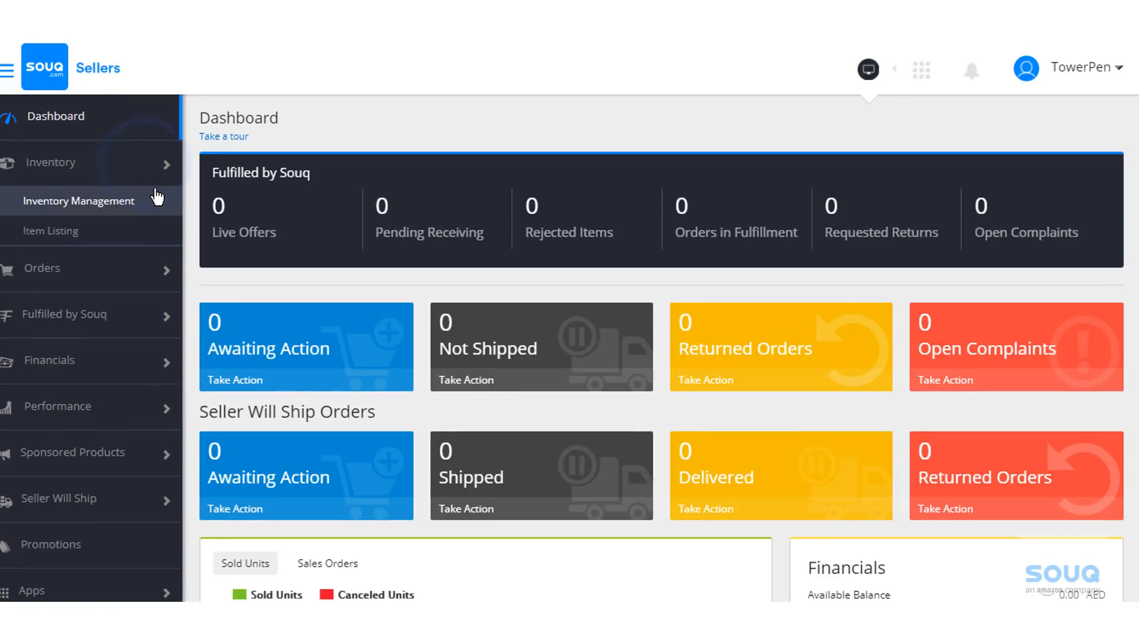
click(80, 200)
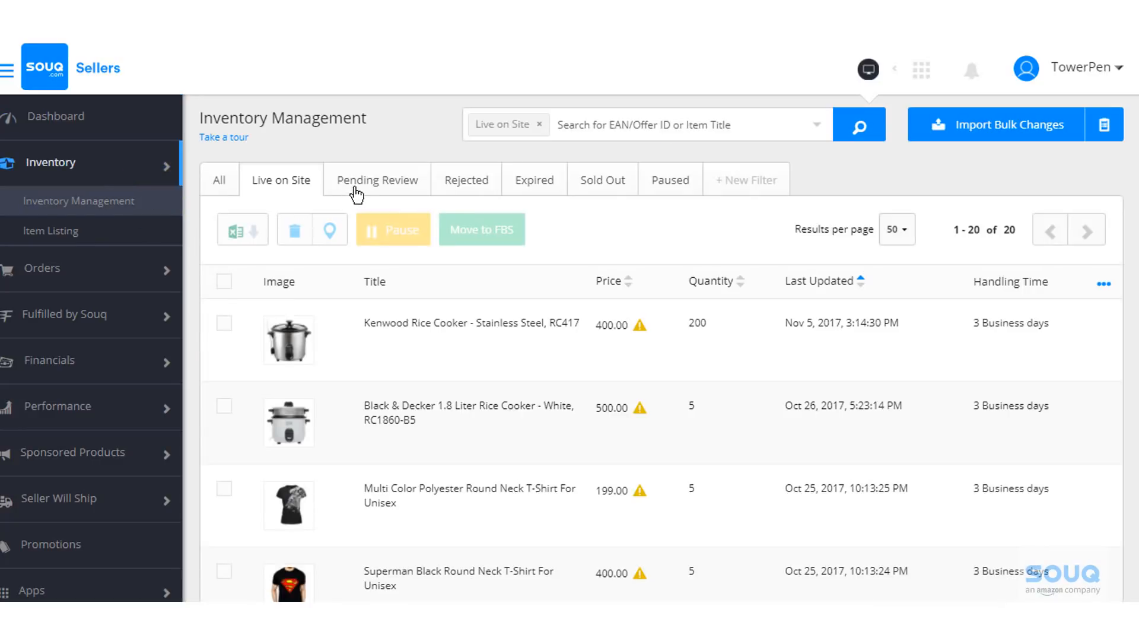
click(377, 179)
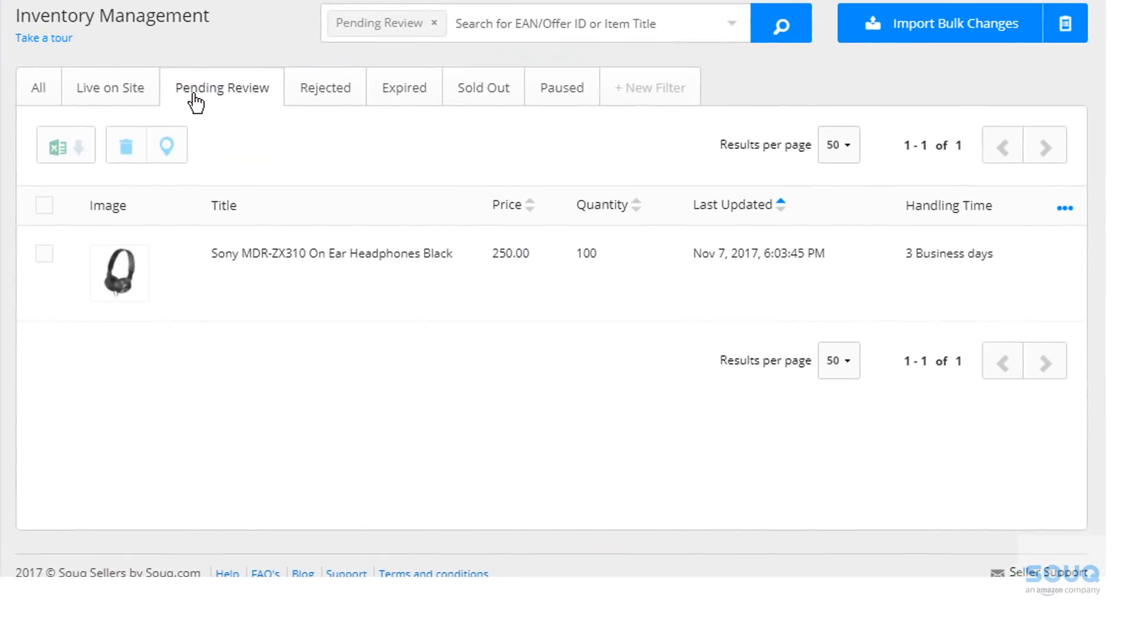